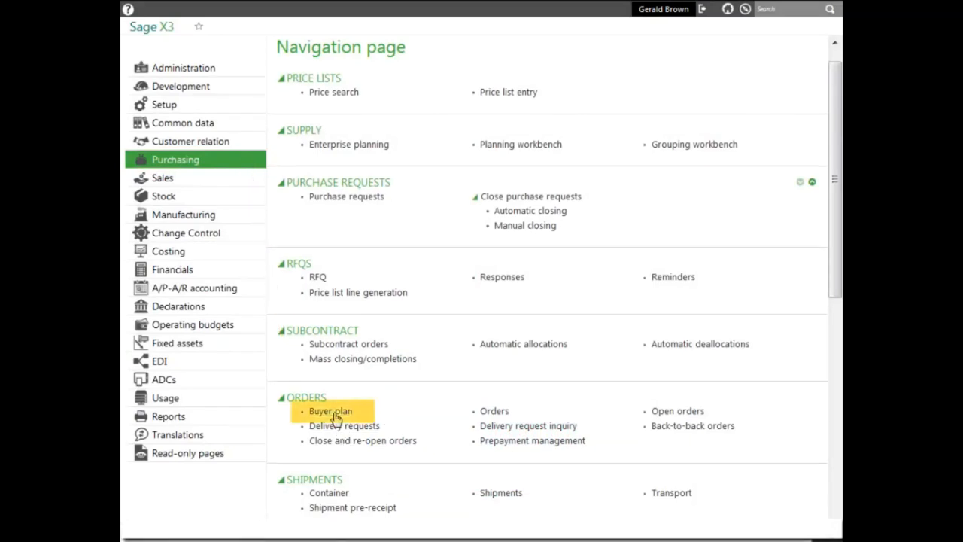
Open Buyer plan from Orders and choose the ALL Full entry transaction.
left_click(332, 411)
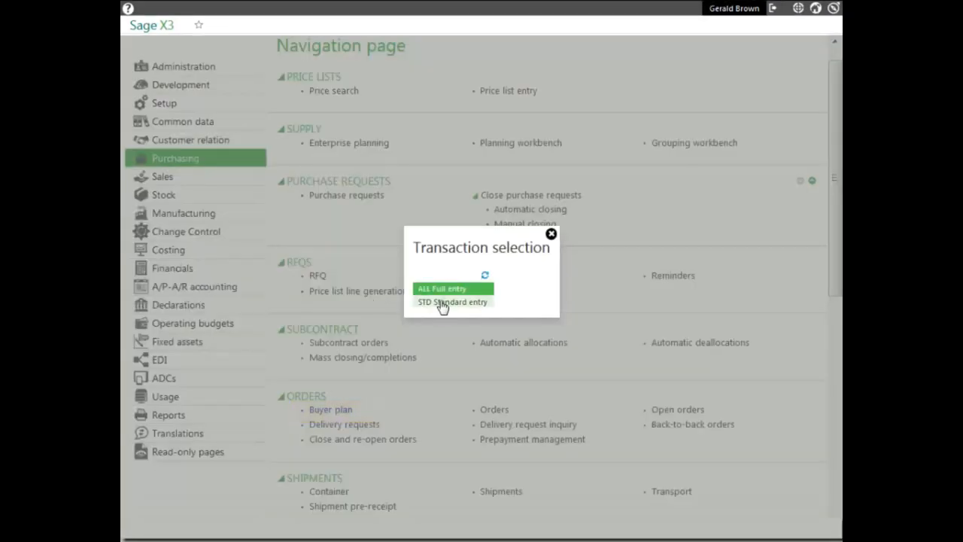
mouse_move(444, 292)
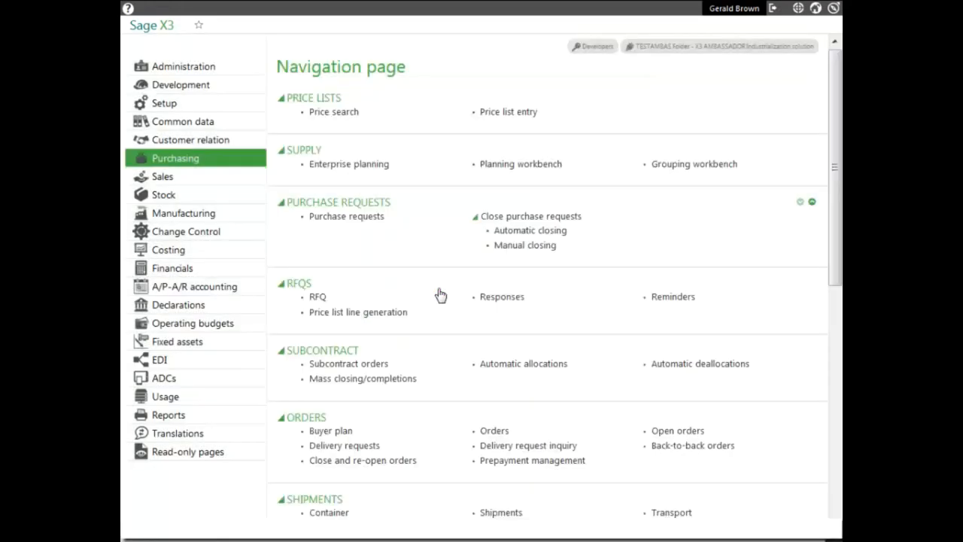
left_click(331, 430)
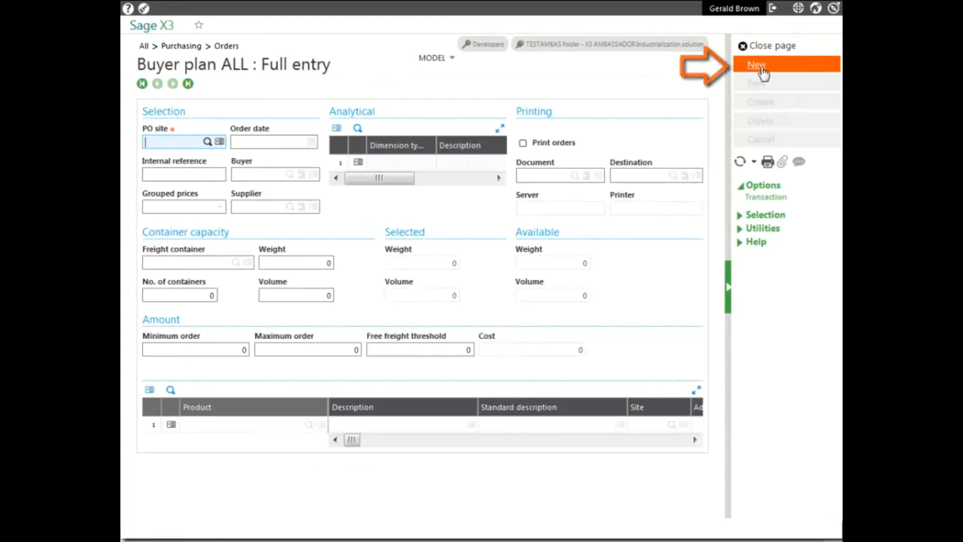
Create a new plan for PO site NA011 with Print orders on, document BONCDE2, destination PREVIEW.
left_click(757, 65)
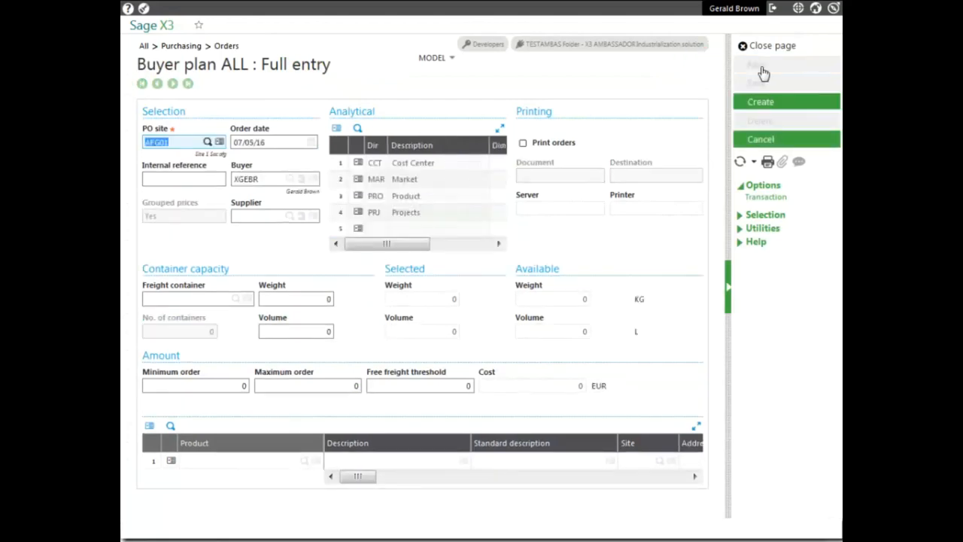
left_click(184, 142)
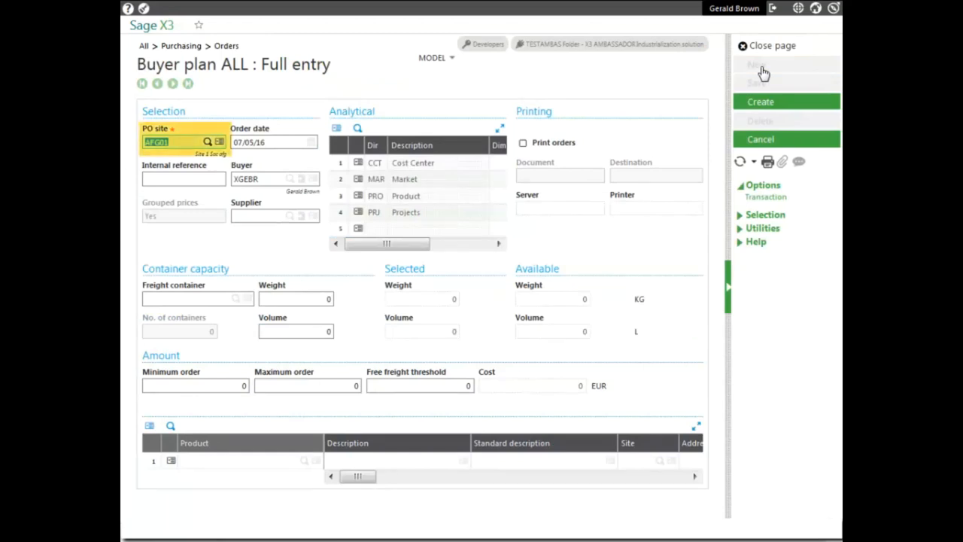
left_click(180, 141)
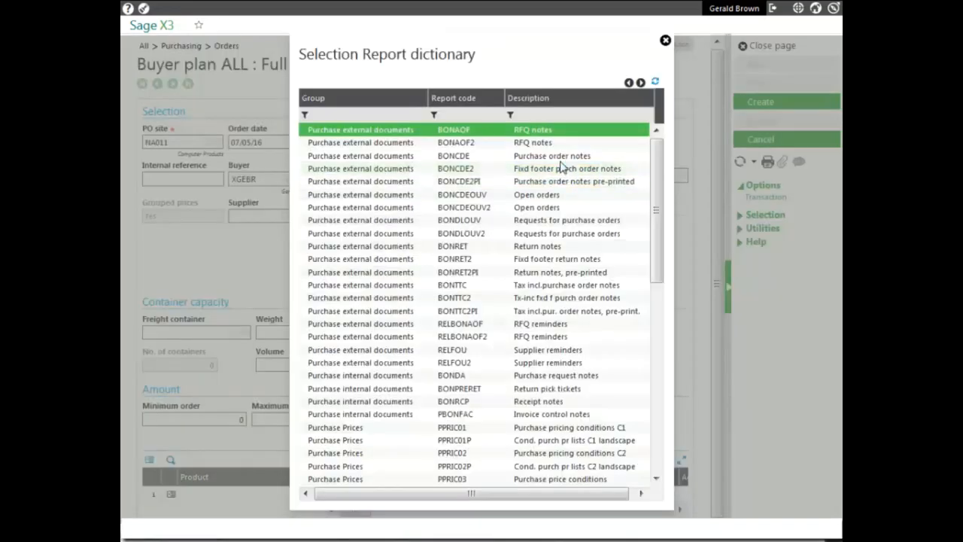
double_click(455, 168)
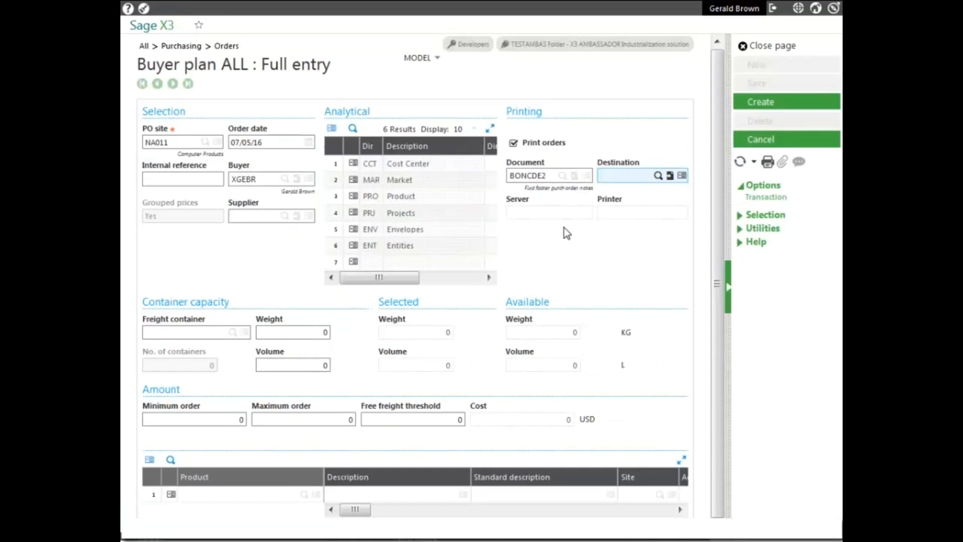
left_click(639, 175)
type("PREVIEW")
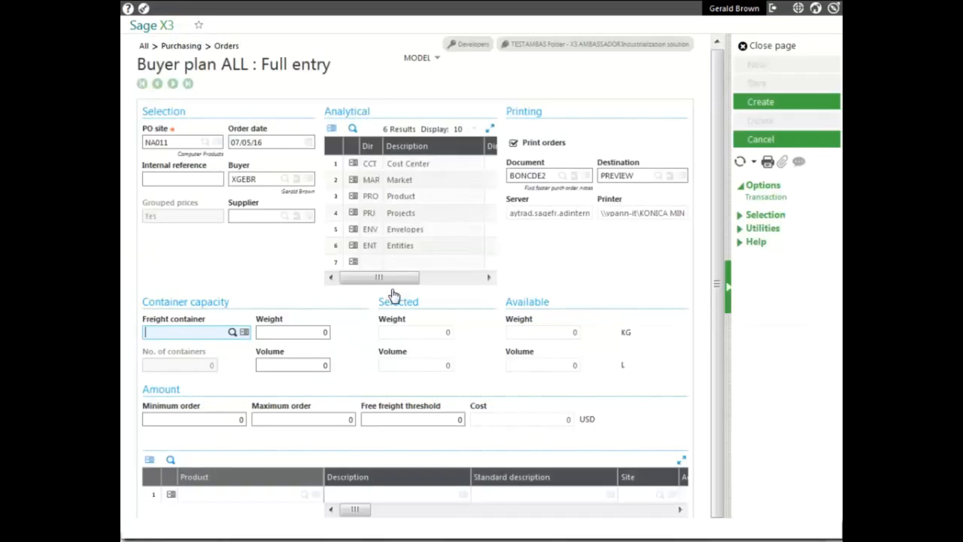
mouse_move(548, 269)
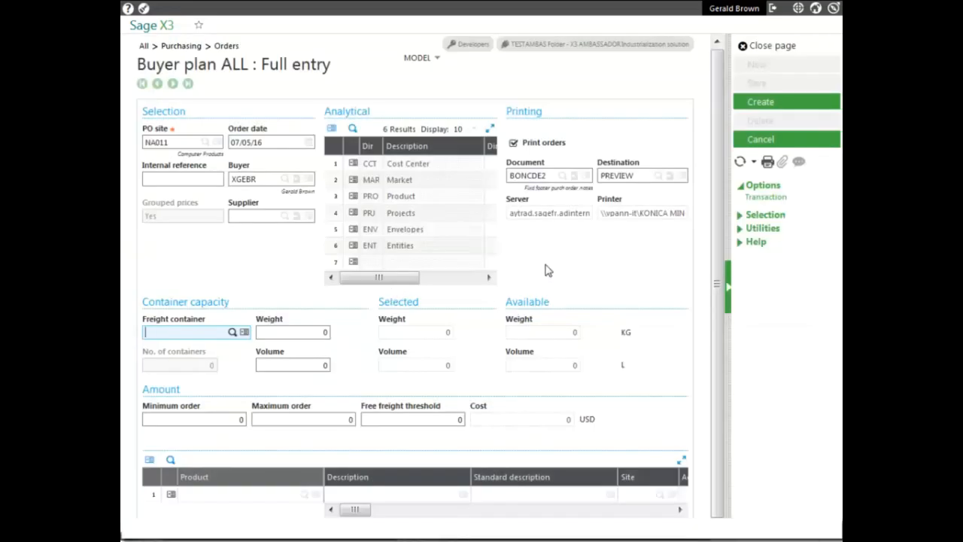
mouse_move(562, 271)
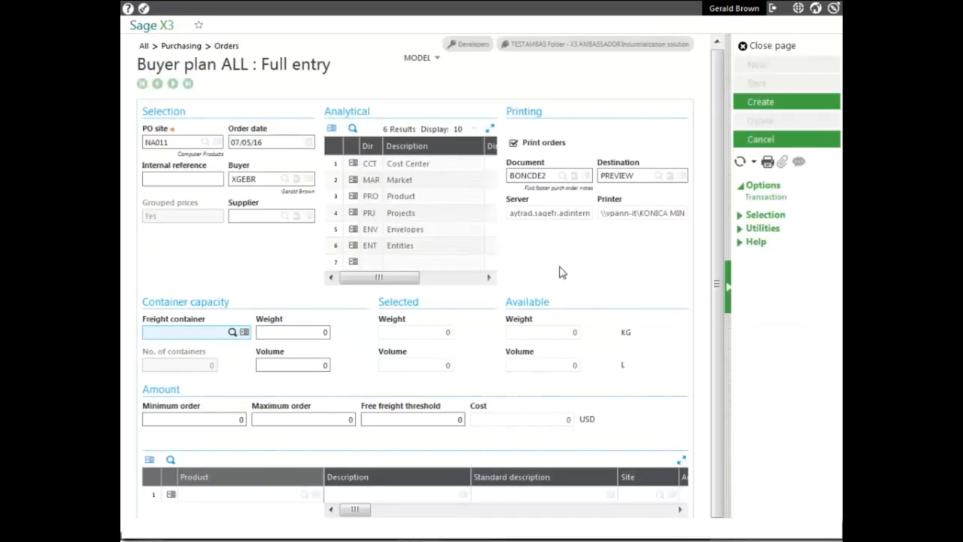
left_click(192, 332)
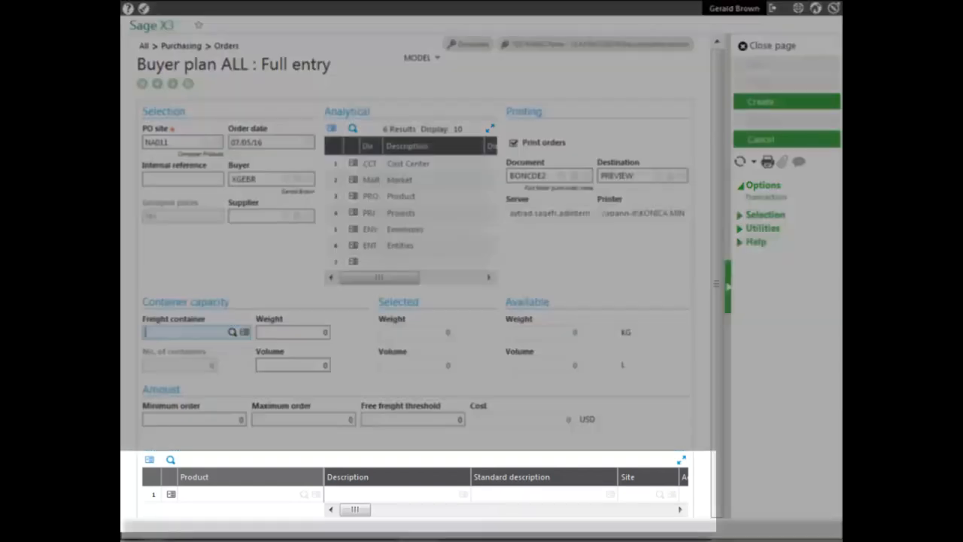
Enter product ipad, select DIS012 from CN001 at gross price 200, then reach the next line's options.
left_click(233, 494)
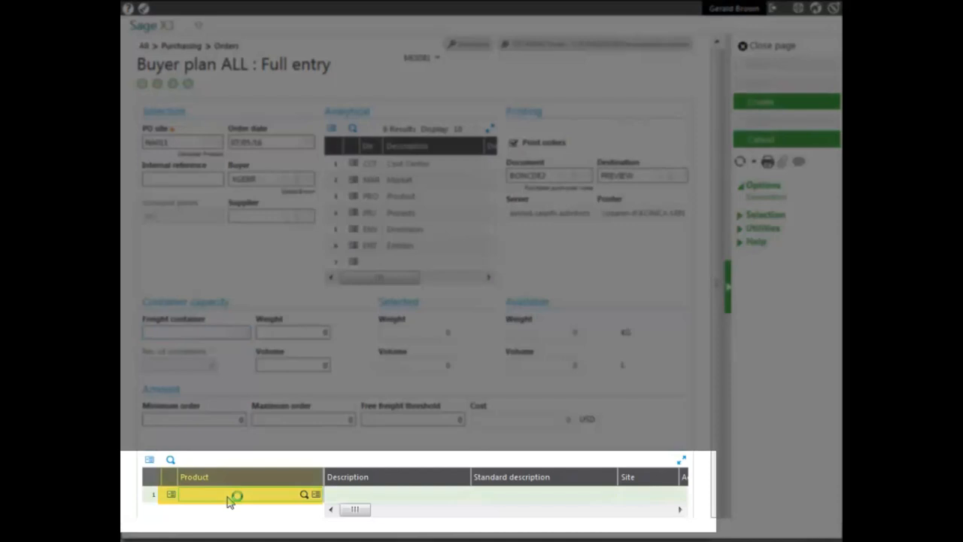
type("ipad")
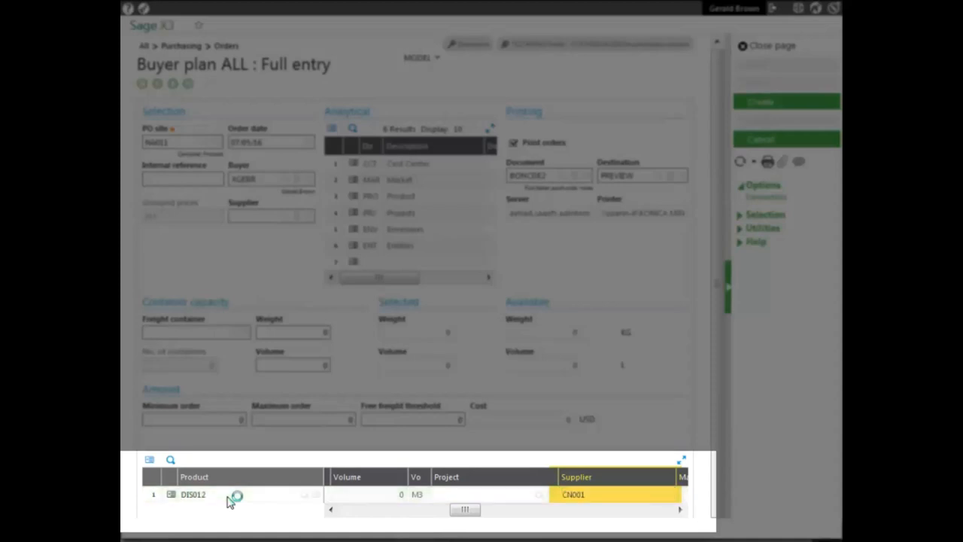
scroll("right", 3)
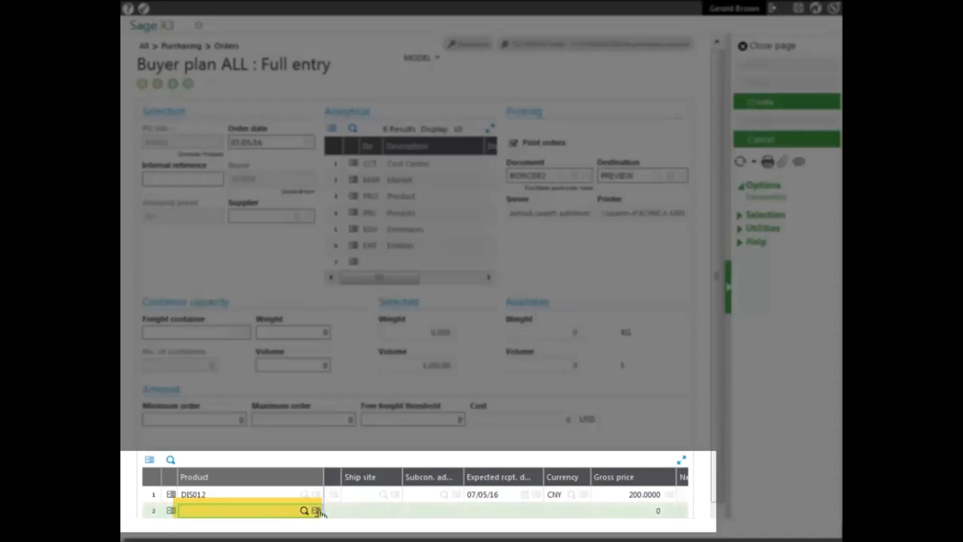
left_click(316, 510)
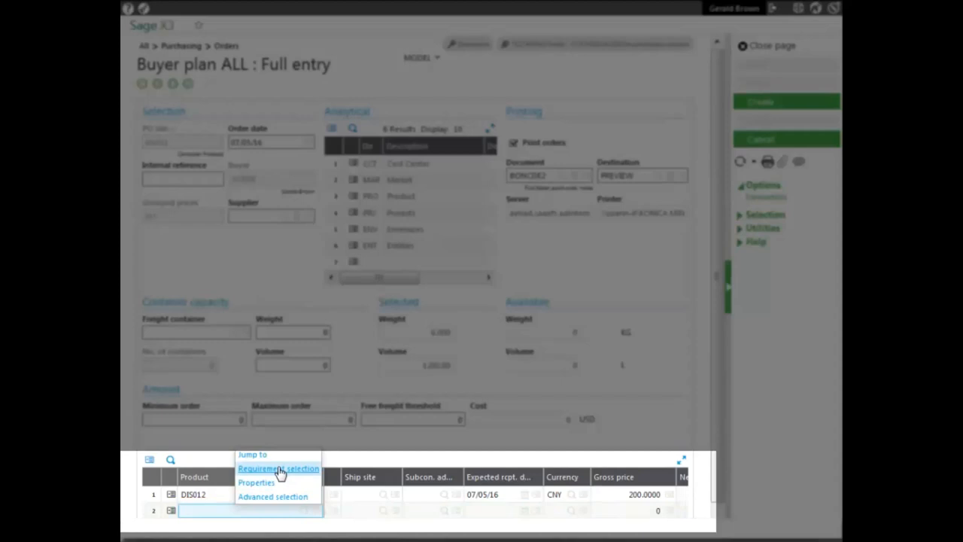
left_click(277, 468)
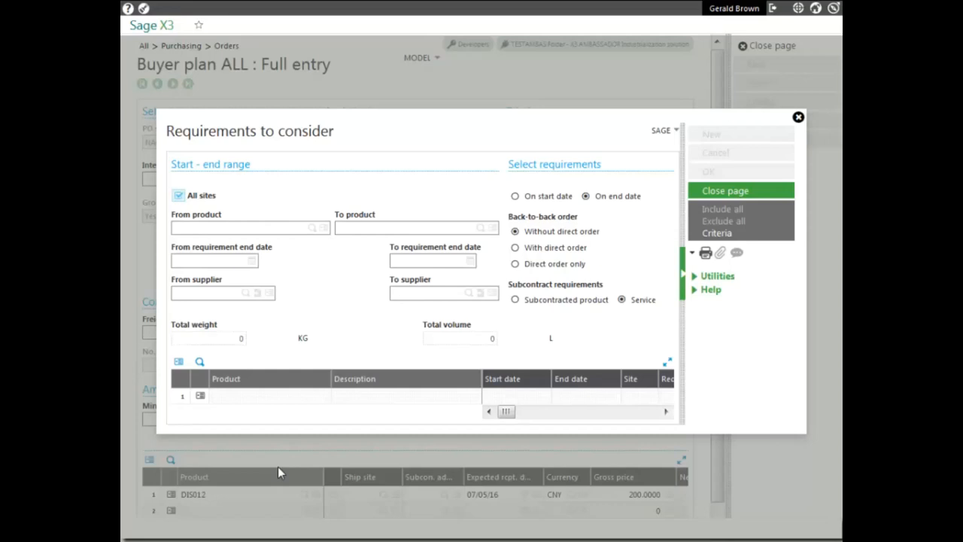
mouse_move(253, 263)
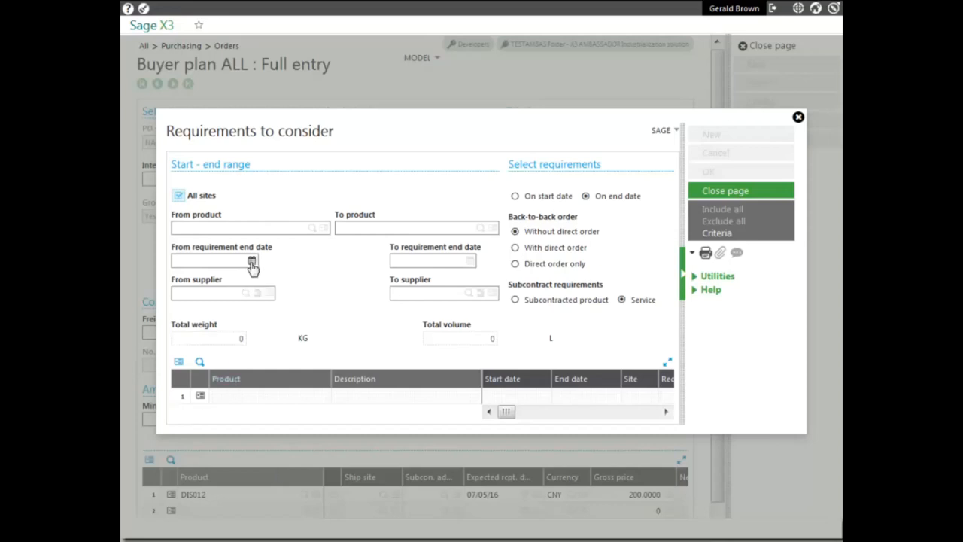
left_click(253, 258)
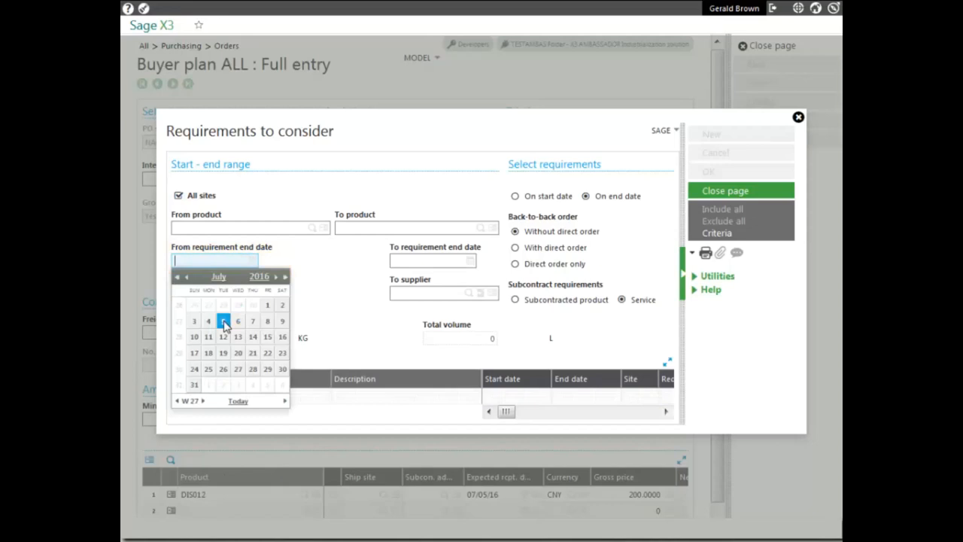
left_click(223, 321)
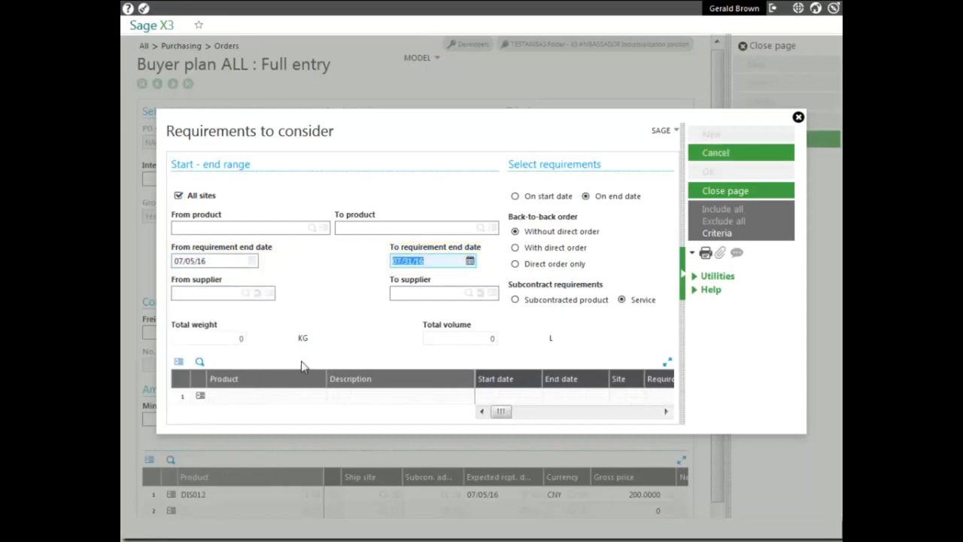
left_click(263, 397)
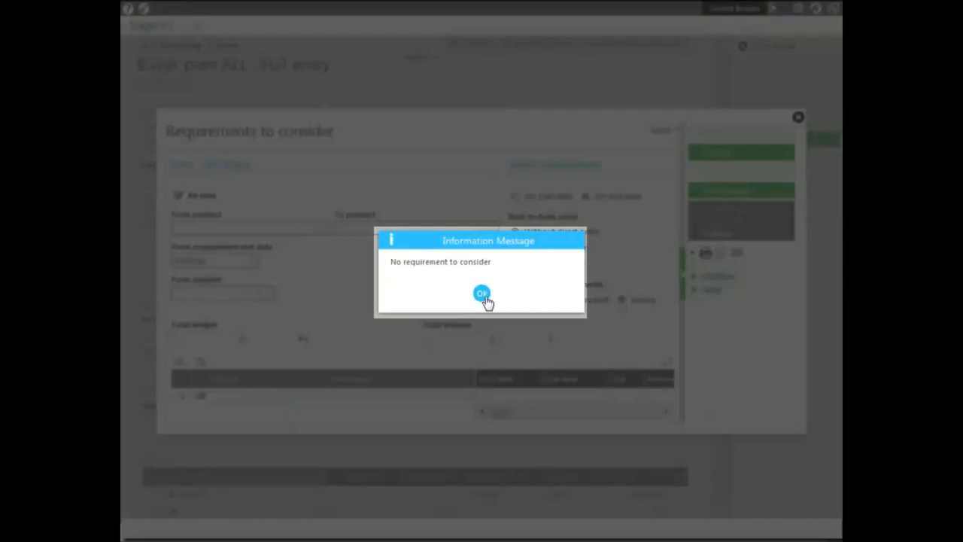
left_click(482, 292)
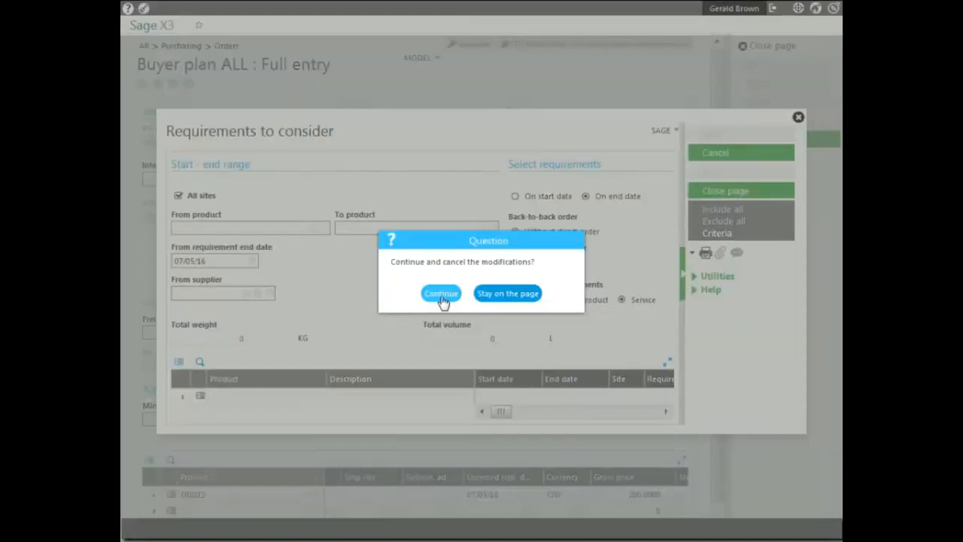
left_click(441, 294)
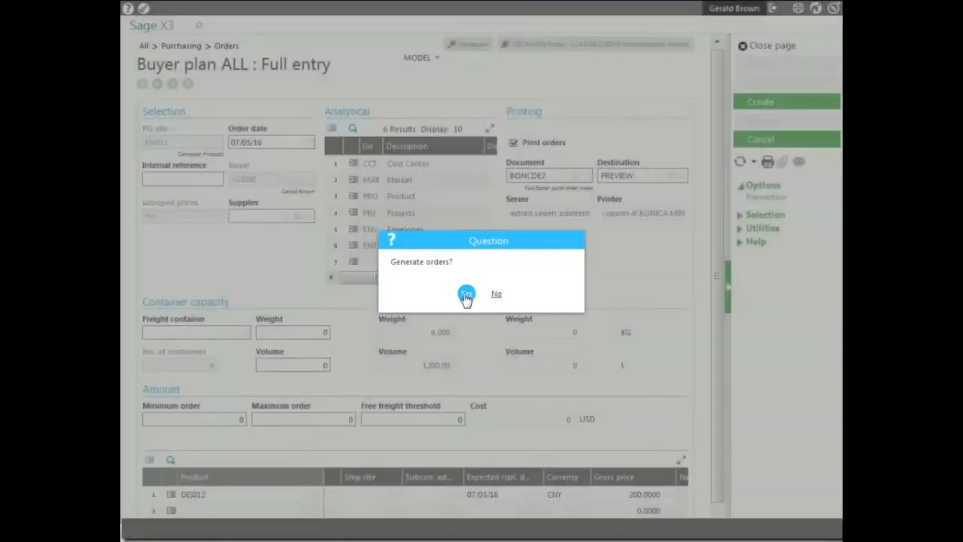
Confirm Generate orders? with Yes and close the buyer plan page.
left_click(466, 294)
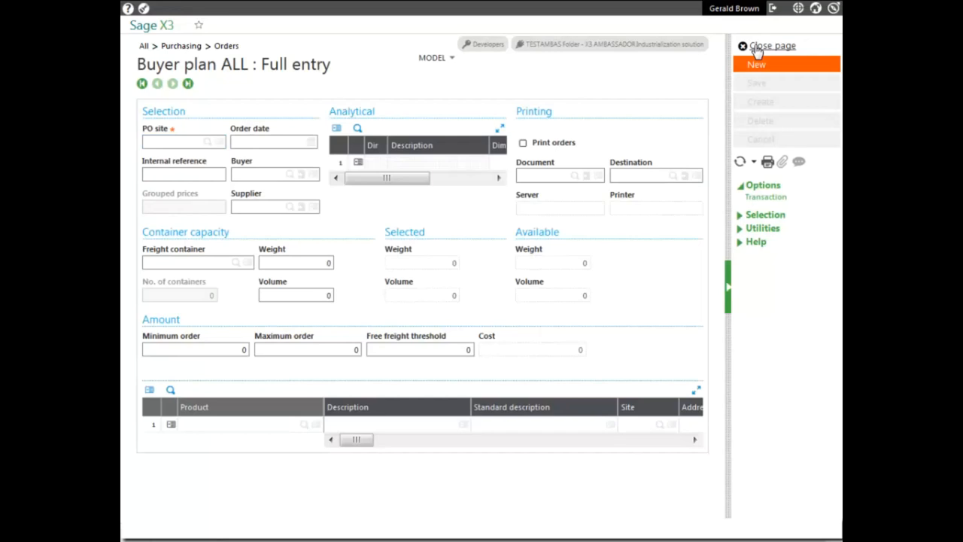
left_click(773, 45)
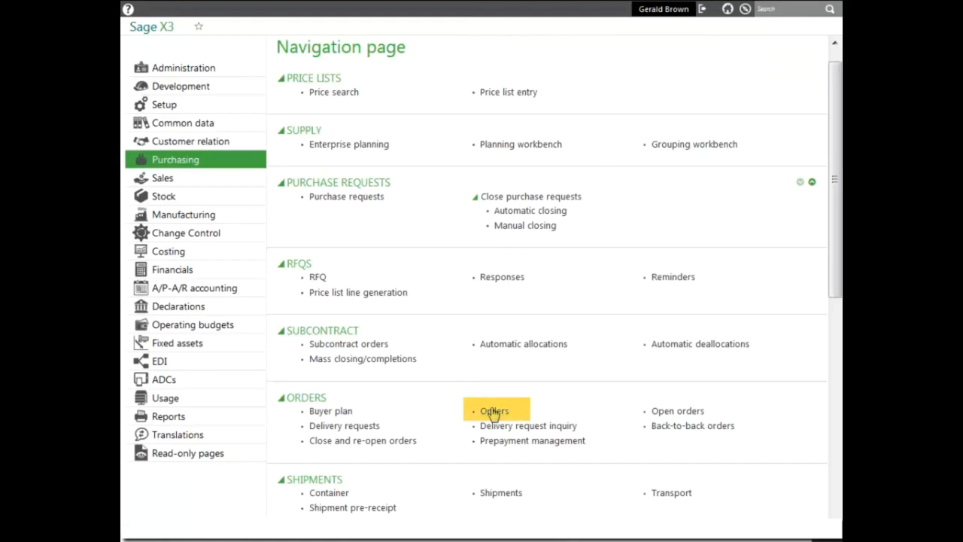
Open purchase order PONA0110070 from Foxconn (CN001) in Orders ALL Full entry.
left_click(494, 409)
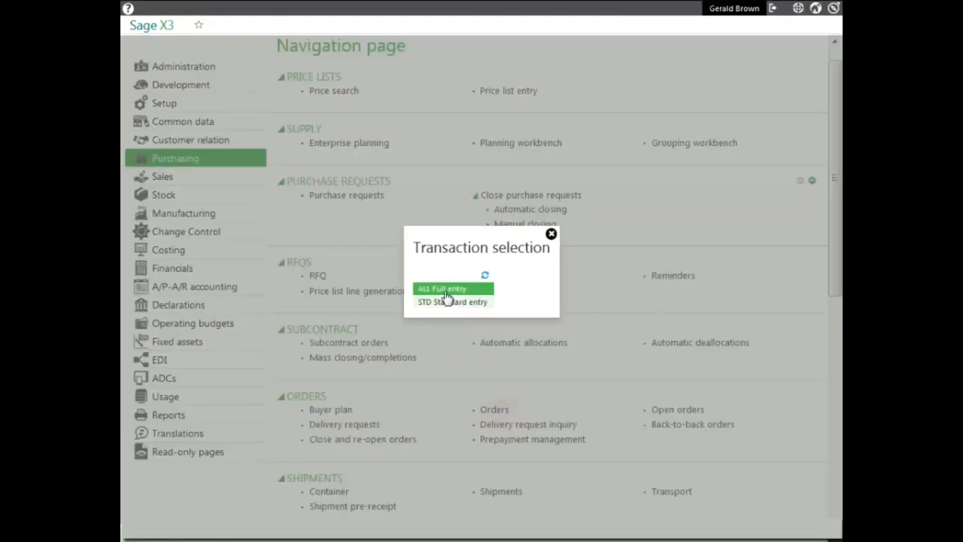
left_click(442, 289)
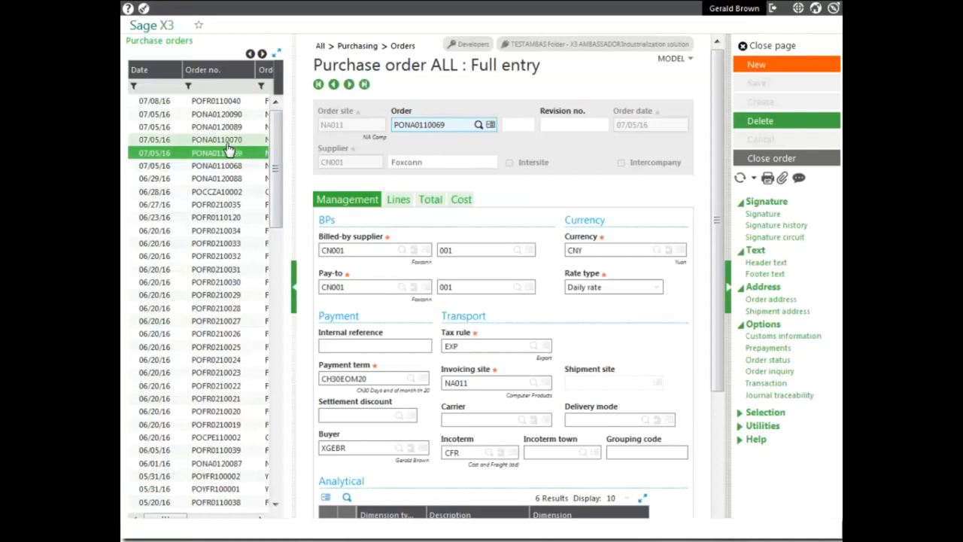
left_click(217, 138)
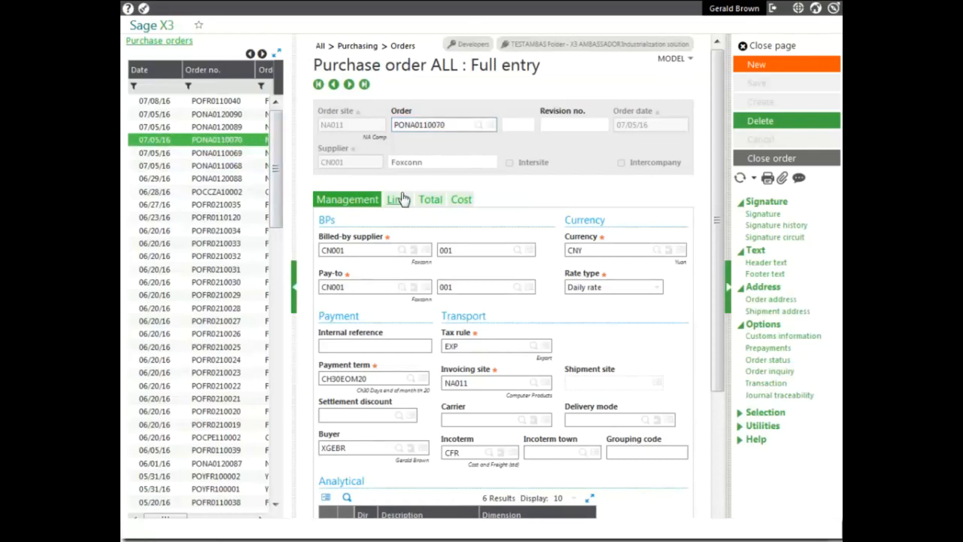
left_click(349, 161)
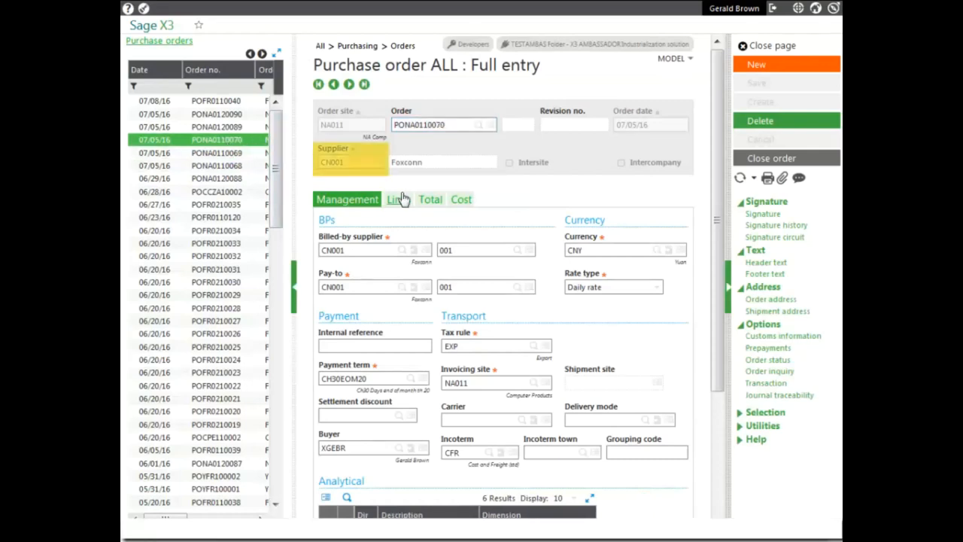
left_click(444, 123)
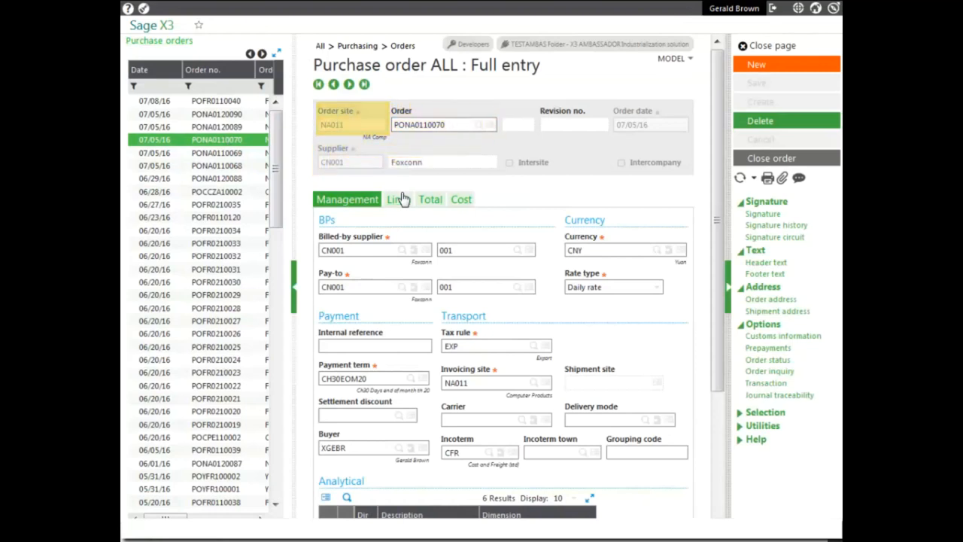
Show the order's Lines with product DIS012 (IPAD 5 retina black).
left_click(397, 198)
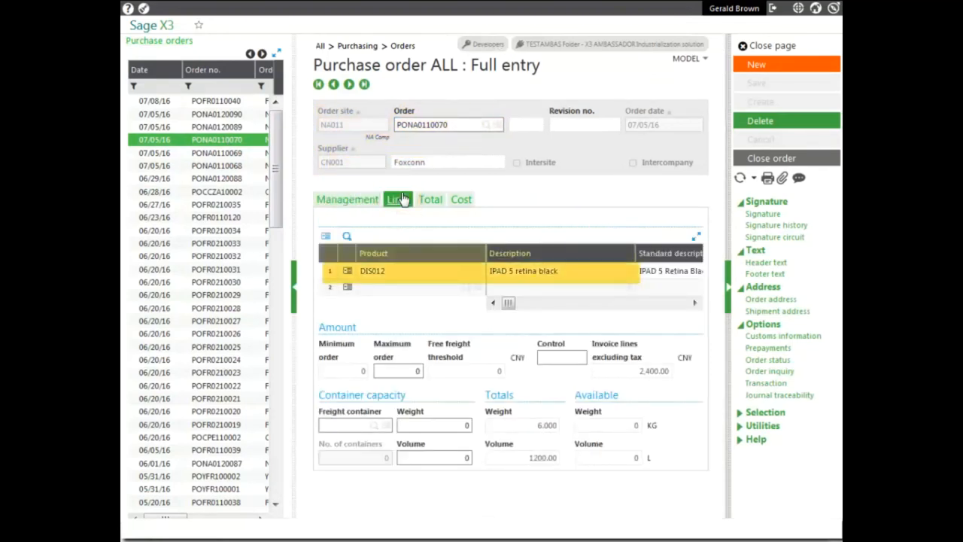